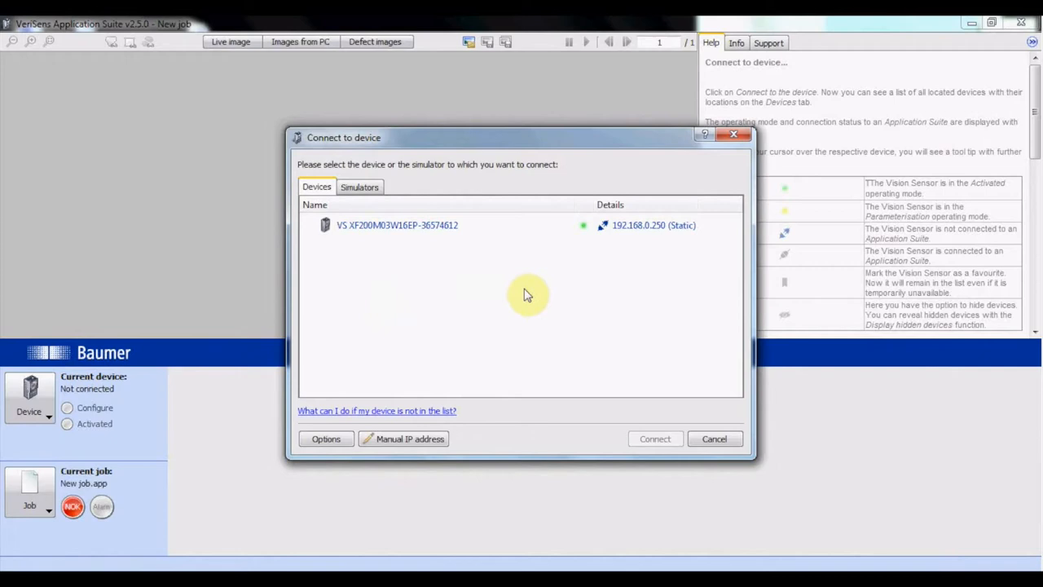
# Connect to the VS XF200 sensor, allowing temporary network reconfiguration.
pyautogui.click(656, 438)
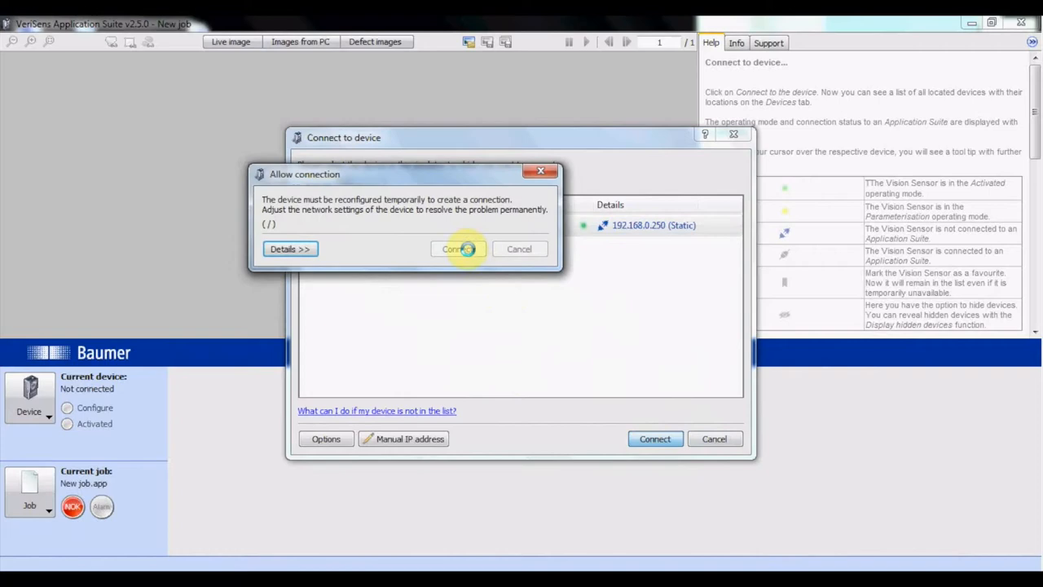
pyautogui.click(458, 248)
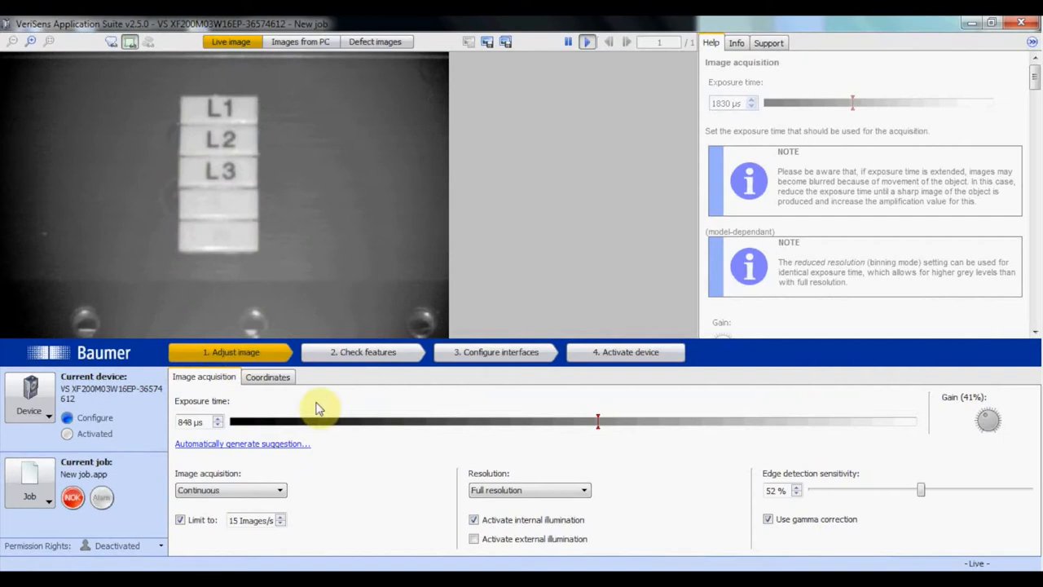
# Lower exposure time to about 710 µs and proceed to checking features.
pyautogui.moveTo(597, 421); pyautogui.dragTo(574, 421)
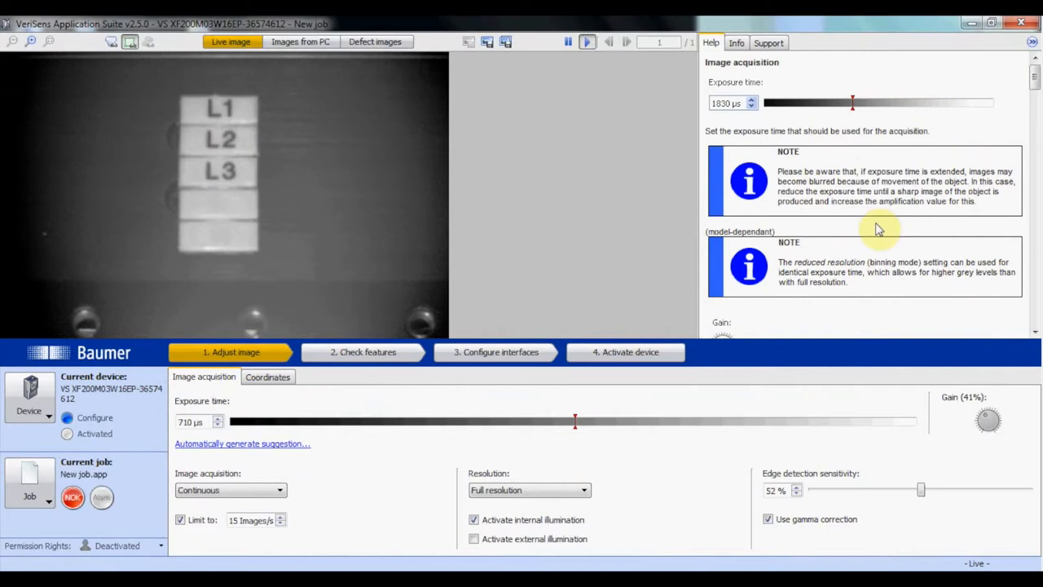
pyautogui.click(1000, 381)
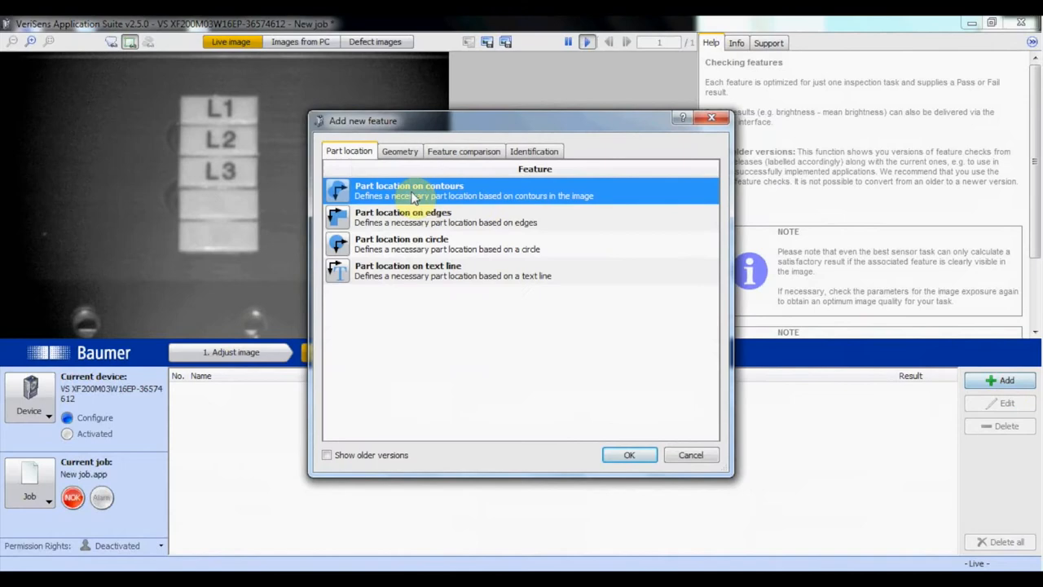
# Add a Part location on contours check and teach the model inside the labels working area.
pyautogui.click(629, 455)
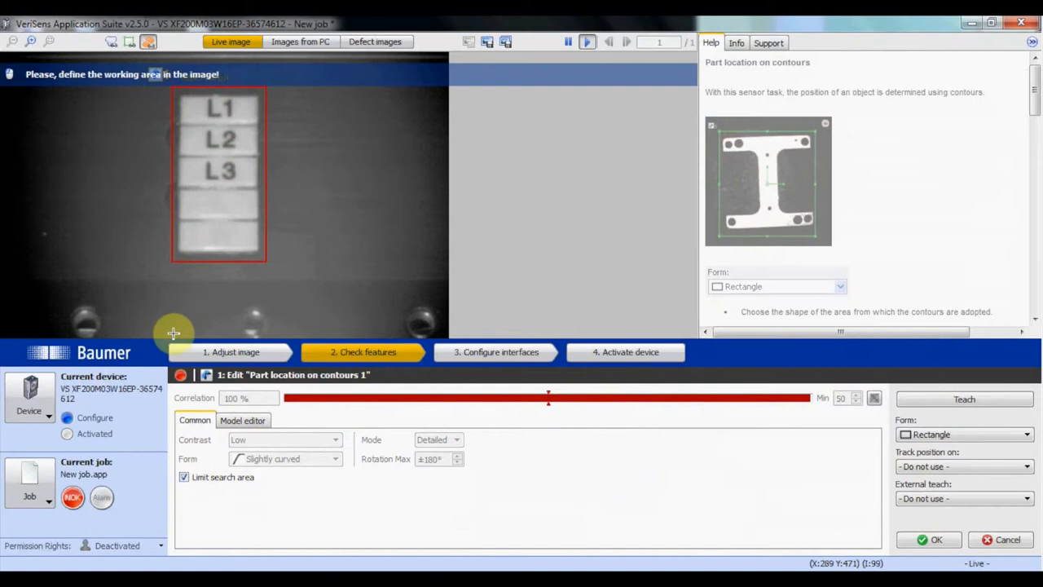
pyautogui.click(963, 398)
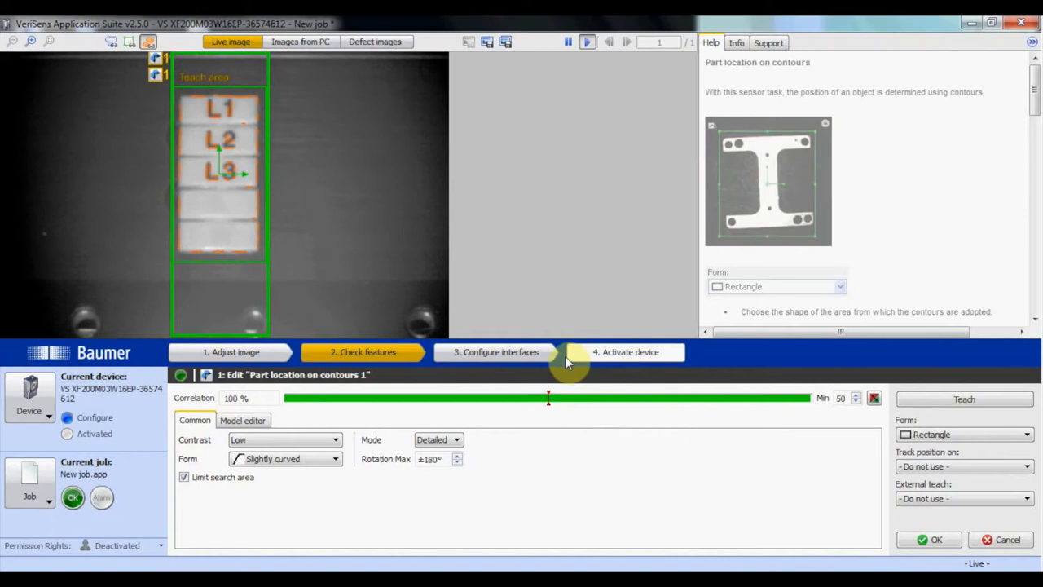
# Proceed to configuring interfaces after teaching the contour location.
pyautogui.click(495, 352)
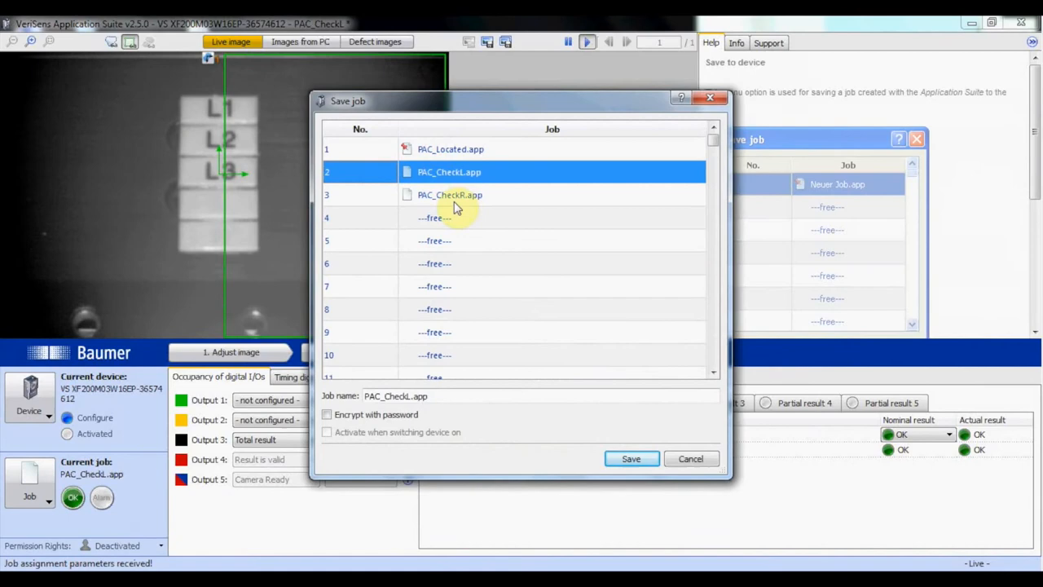
# Confirm saving the job to the sensor and accept device activation.
pyautogui.click(631, 458)
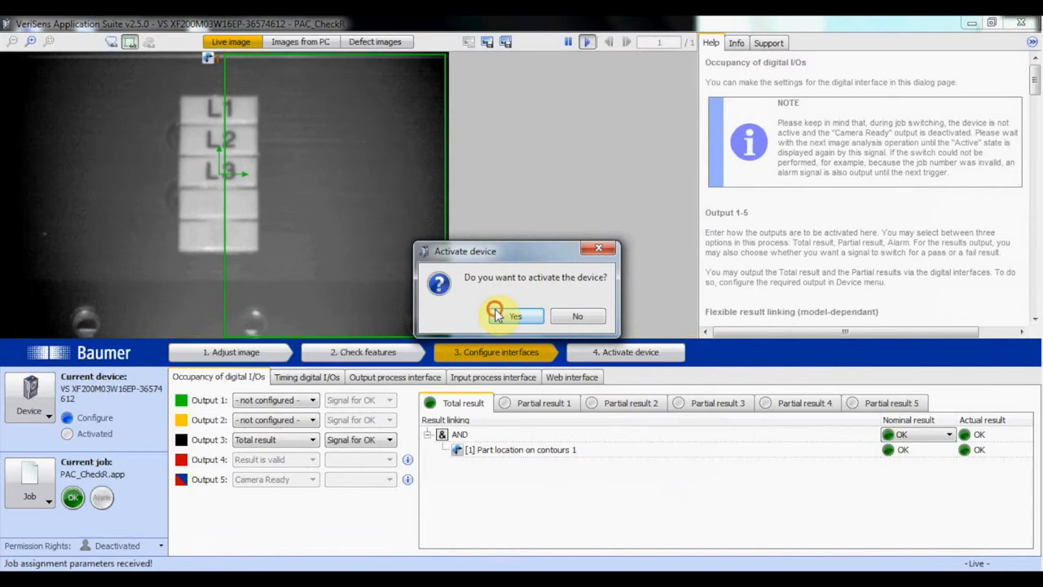
pyautogui.click(516, 316)
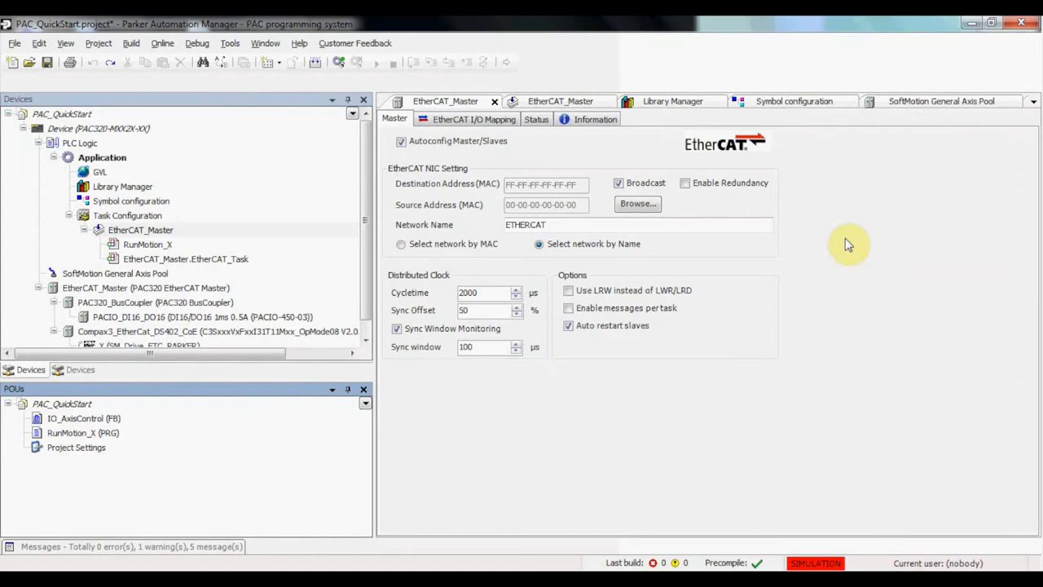
pyautogui.moveTo(91, 410)
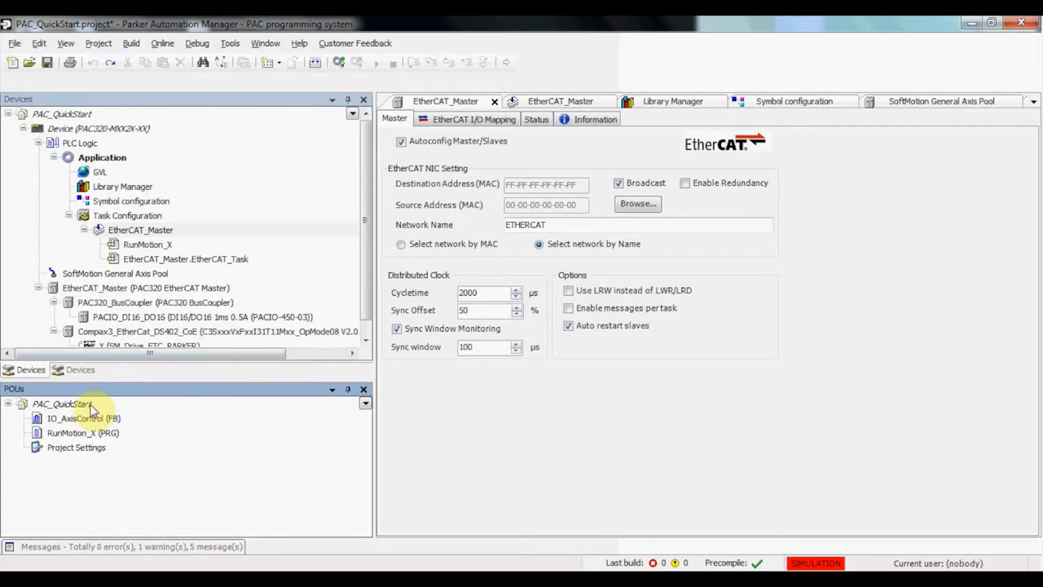
# Import the Baumer function block file into PAC_QuickStart and dismiss the success message.
pyautogui.rightClick(147, 245)
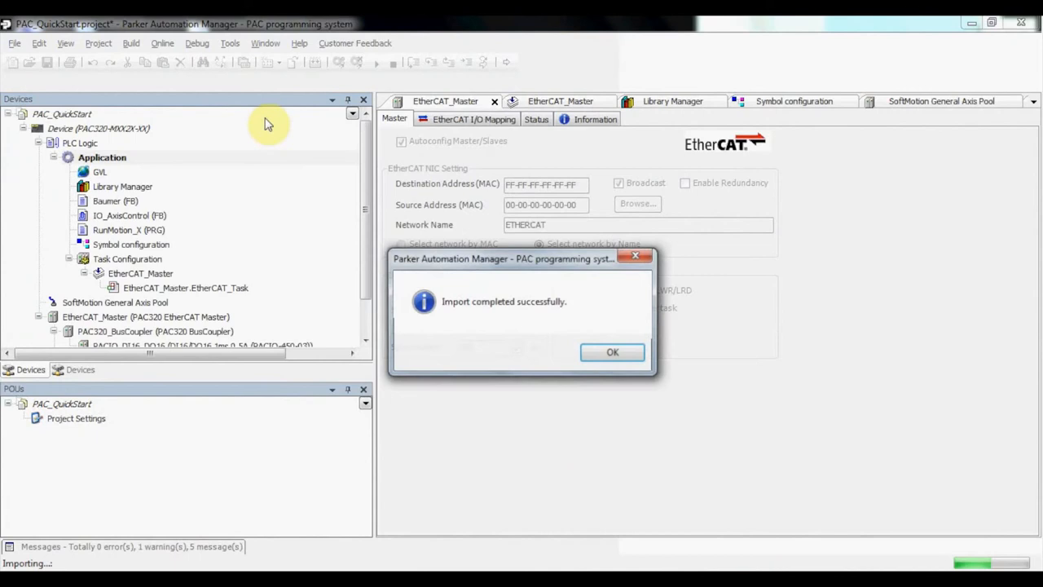
pyautogui.click(613, 352)
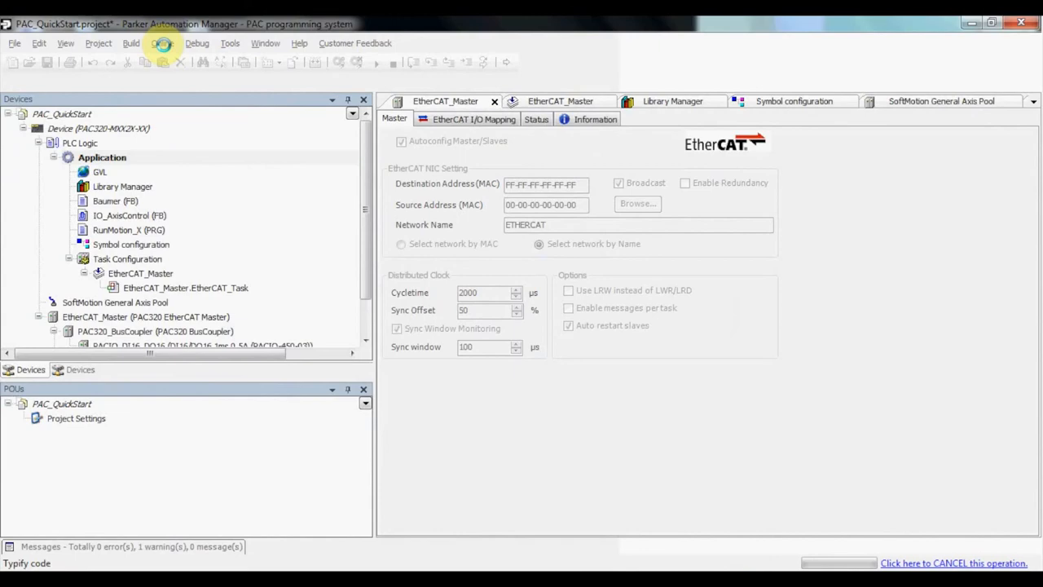
# Log in to the PAC320, perform a full download, and start the application running.
pyautogui.click(161, 42)
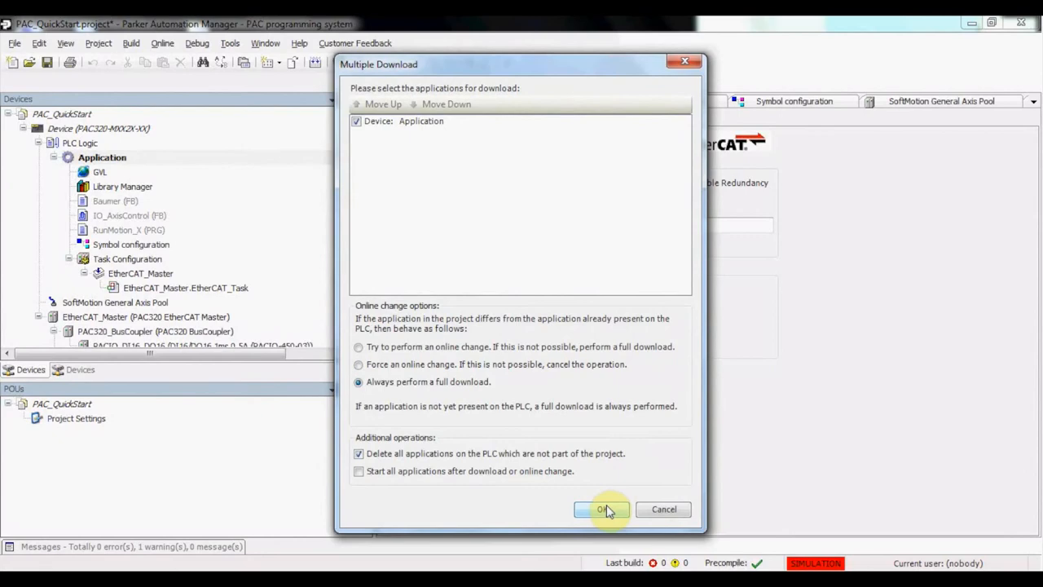
pyautogui.click(602, 509)
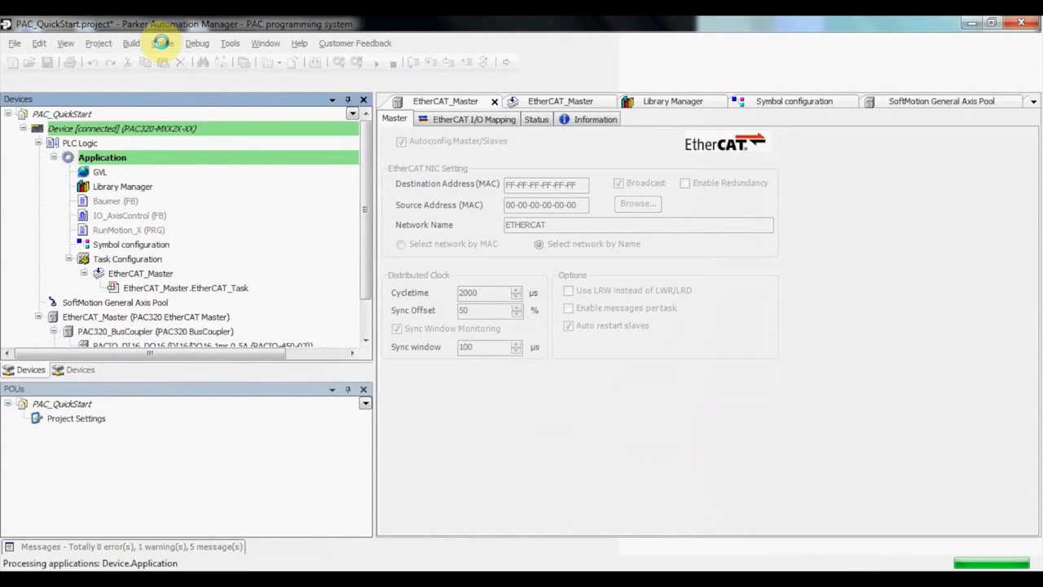
pyautogui.click(161, 42)
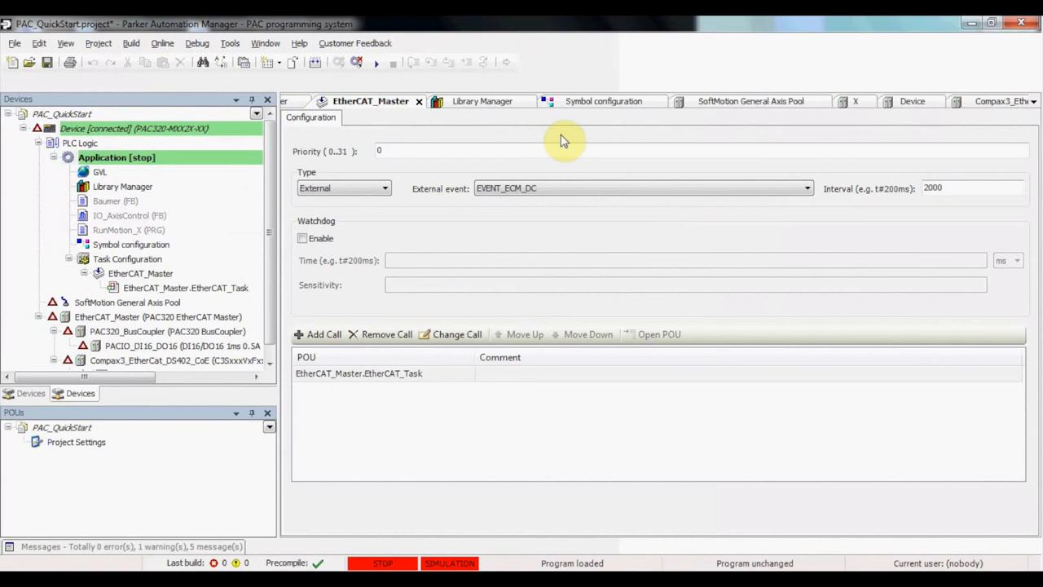